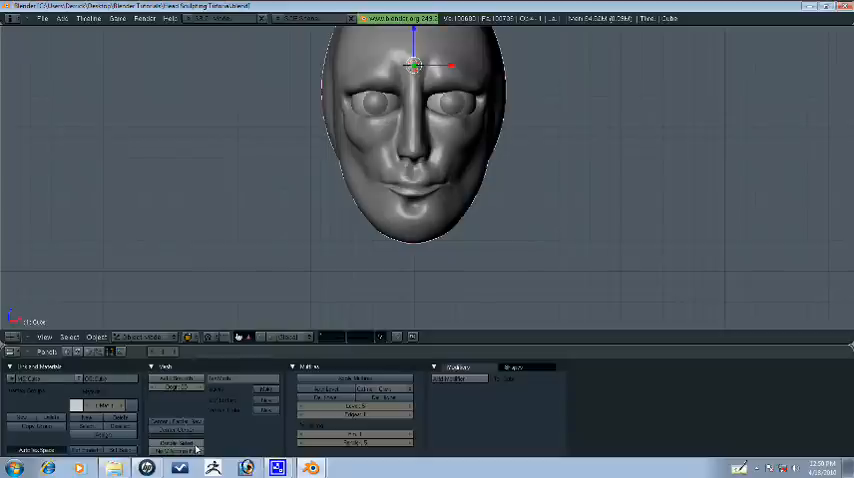
# Step: Bring the head's mouth and lips into a closer view
pyautogui.press('Tab')
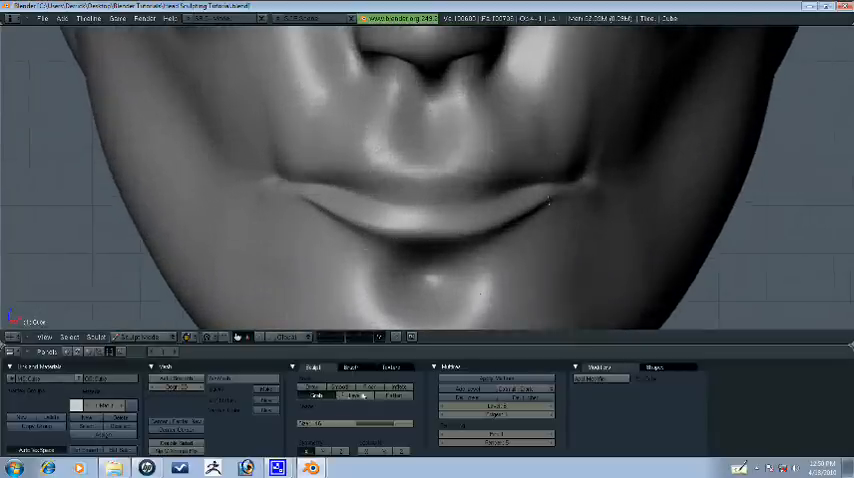
# Step: Sculpt the lower lip contour and the centre of the upper lip to make the lips fuller
pyautogui.click(392, 180)
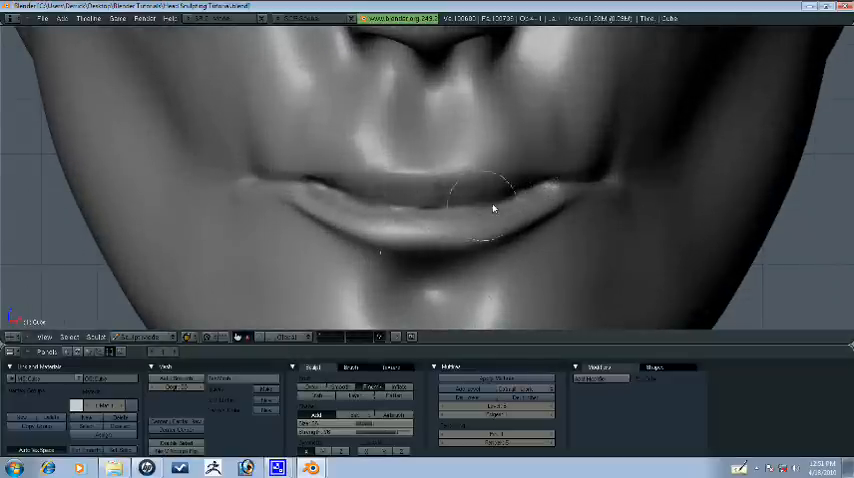
pyautogui.moveTo(490, 208); pyautogui.dragTo(474, 212)
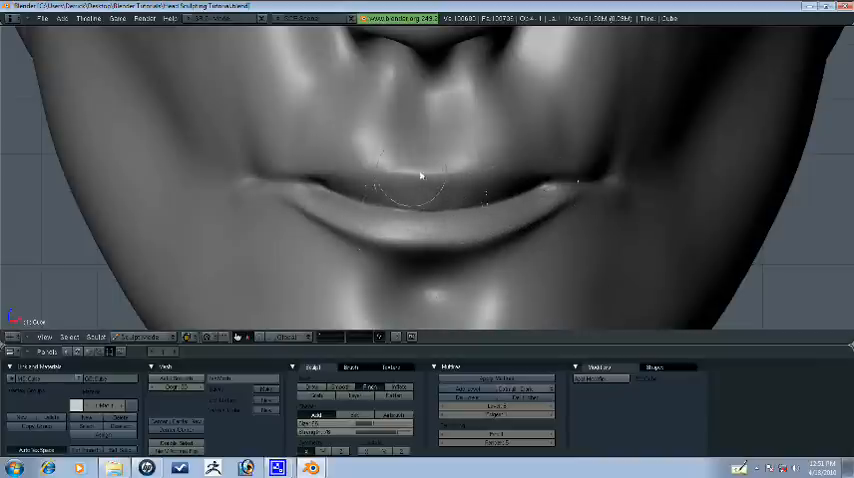
pyautogui.moveTo(420, 178); pyautogui.dragTo(548, 200)
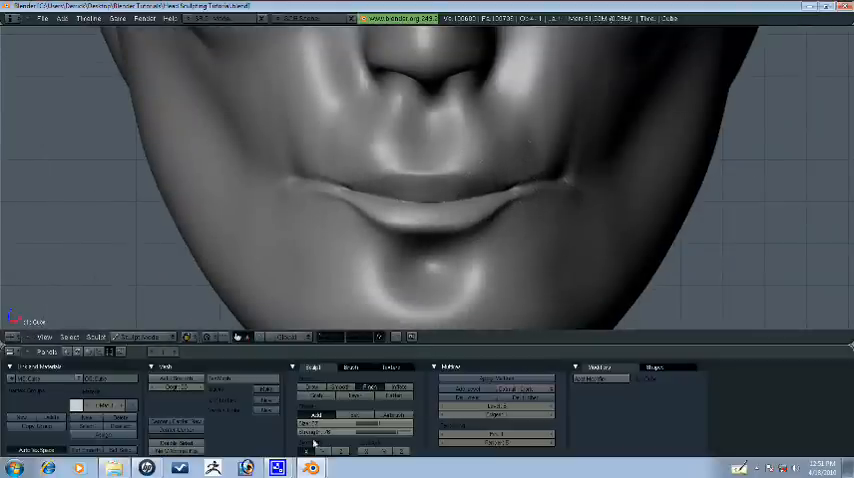
pyautogui.click(530, 190)
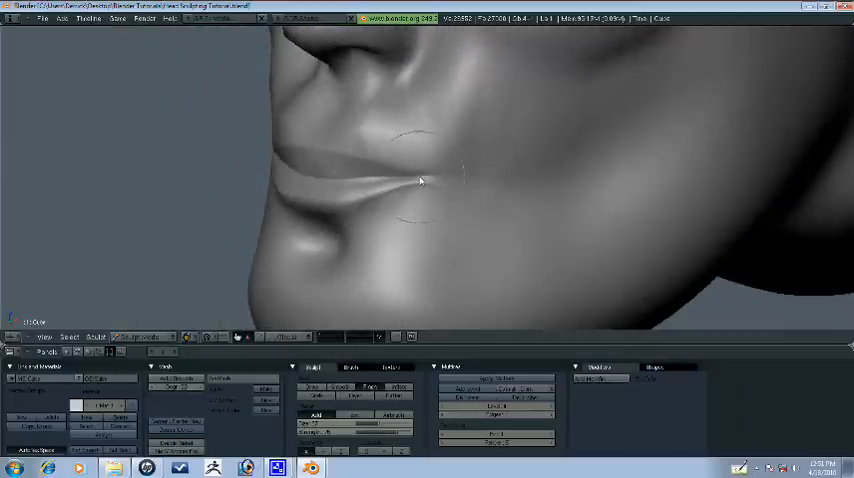
# Step: Deepen the mouth-corner crease and push the lip outline into shape in side profile
pyautogui.moveTo(420, 180); pyautogui.dragTo(314, 188)
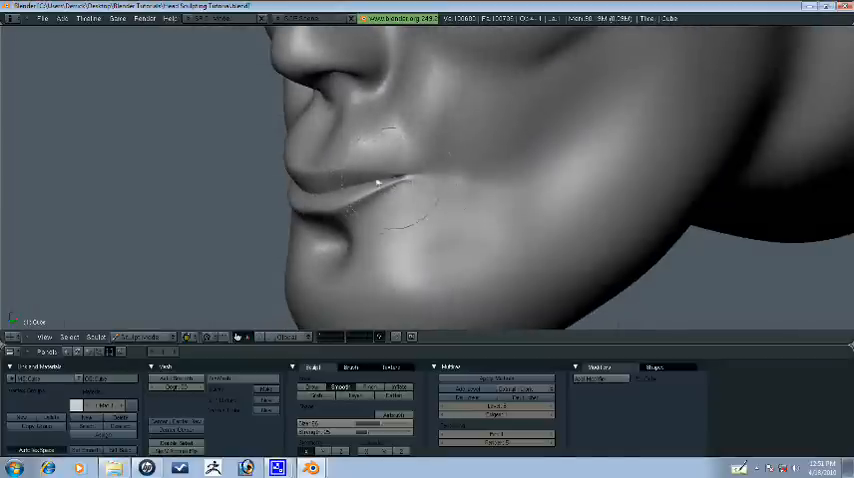
pyautogui.moveTo(378, 184); pyautogui.dragTo(326, 400)
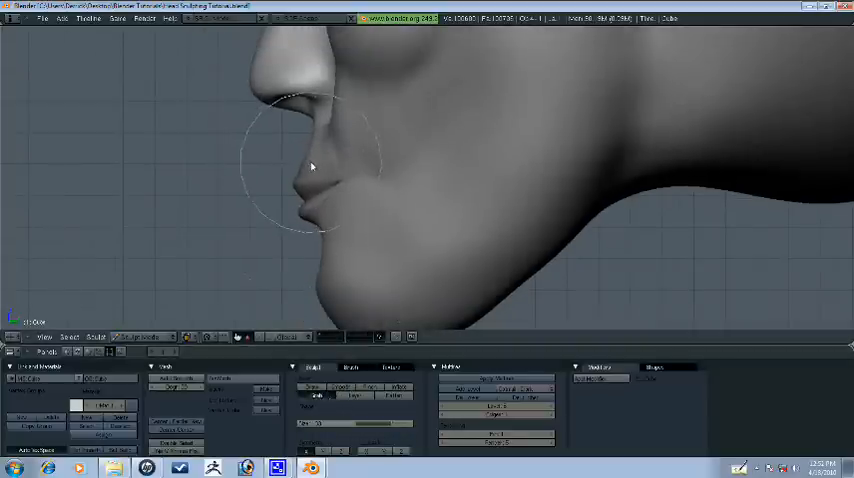
pyautogui.moveTo(310, 164); pyautogui.dragTo(376, 232)
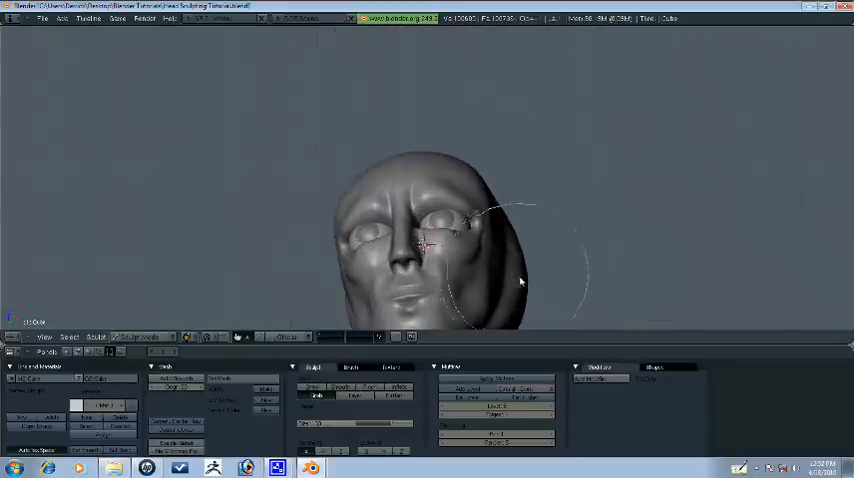
# Step: Reshape the side of the skull with a broad sculpt stroke
pyautogui.moveTo(520, 280); pyautogui.dragTo(336, 224)
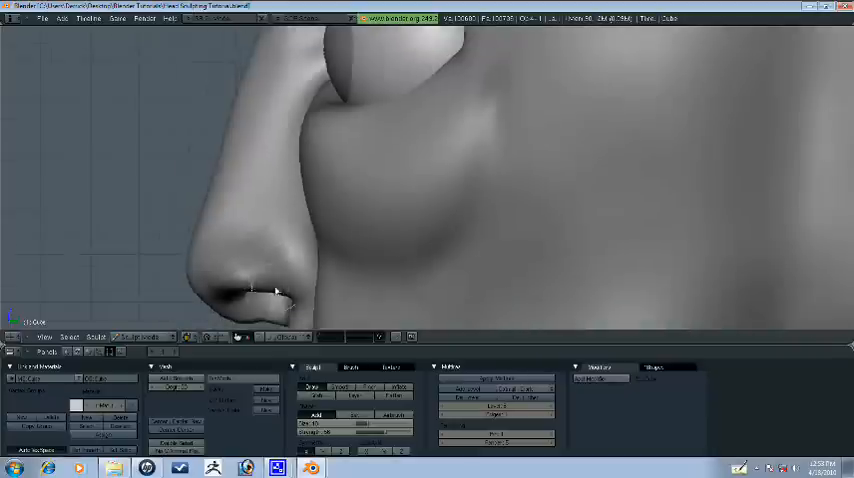
# Step: Carve the nostril opening into the side of the nose
pyautogui.moveTo(276, 290); pyautogui.dragTo(340, 322)
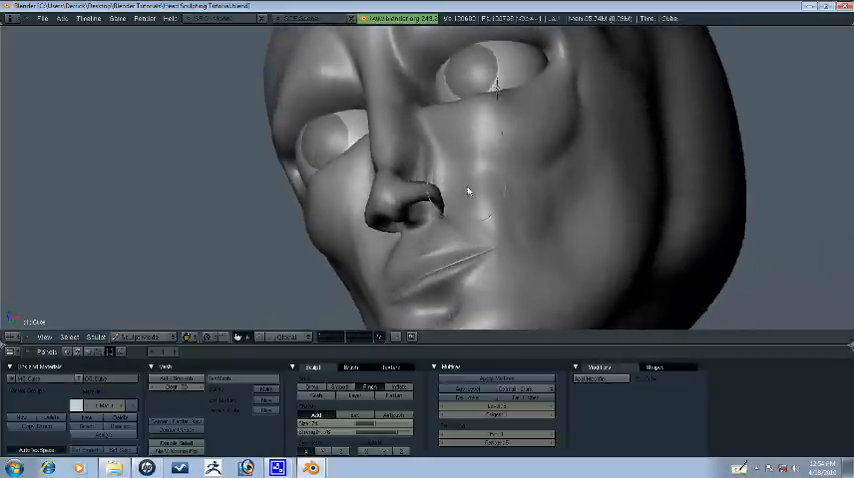
pyautogui.moveTo(450, 180); pyautogui.dragTo(400, 210)
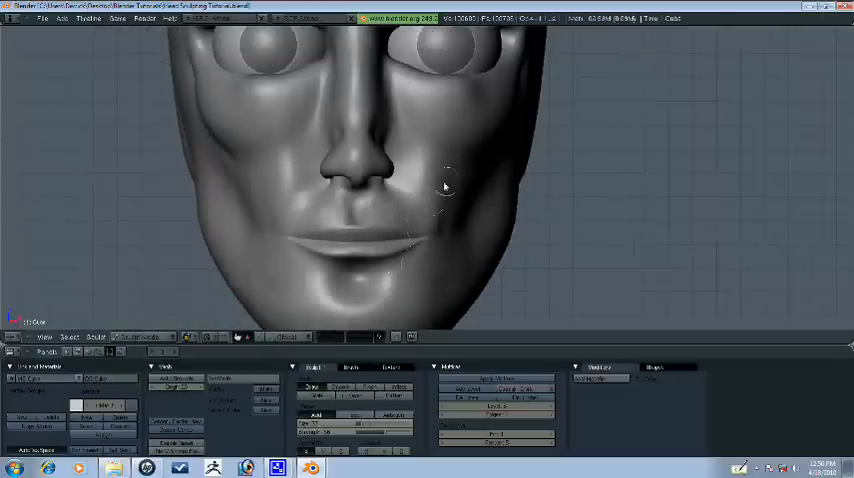
# Step: Carve the smile line from the nostril past the mouth corner, checking it from below
pyautogui.moveTo(444, 188); pyautogui.dragTo(370, 130)
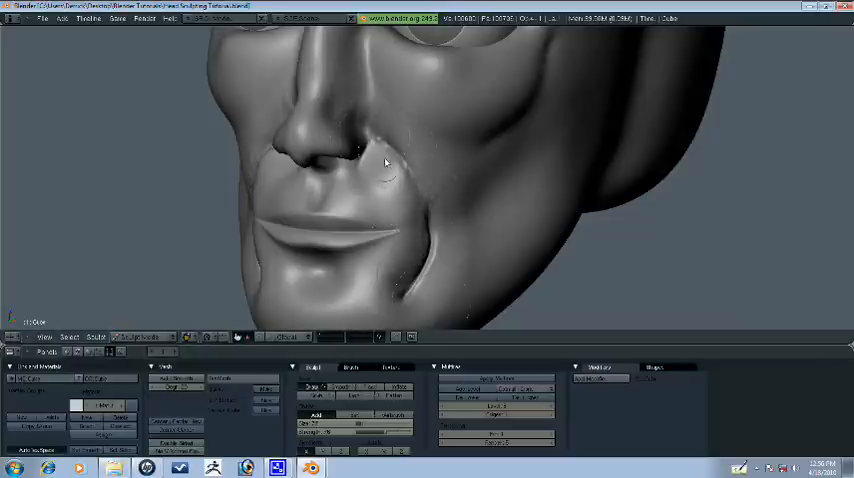
pyautogui.moveTo(384, 164); pyautogui.dragTo(436, 250)
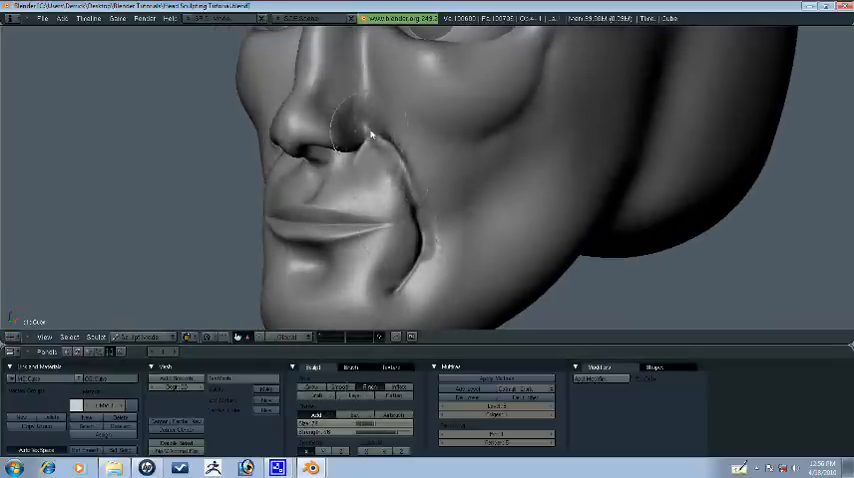
pyautogui.moveTo(370, 136); pyautogui.dragTo(420, 200)
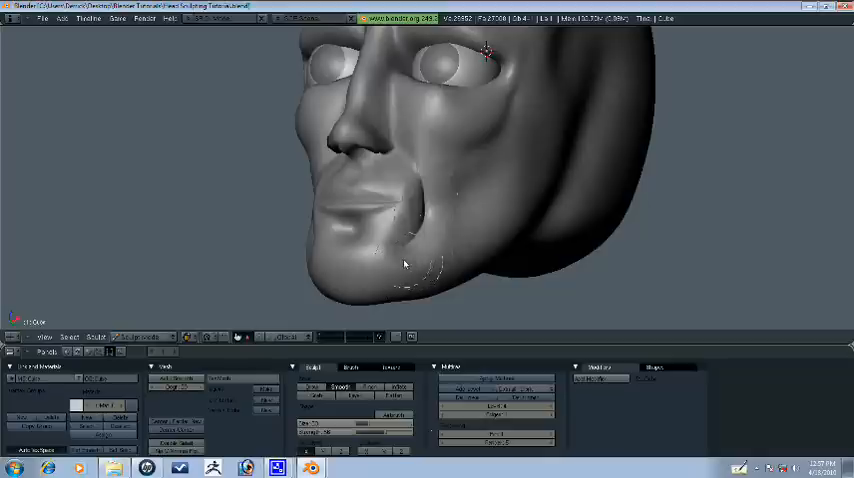
# Step: Look up under the nose and lips to examine the nostrils and mouth corner
pyautogui.moveTo(404, 264); pyautogui.dragTo(416, 244)
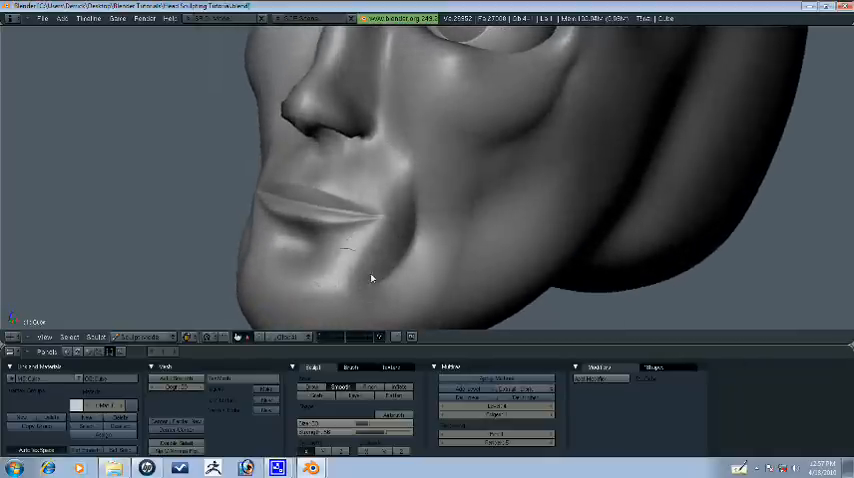
pyautogui.moveTo(372, 278); pyautogui.dragTo(396, 160)
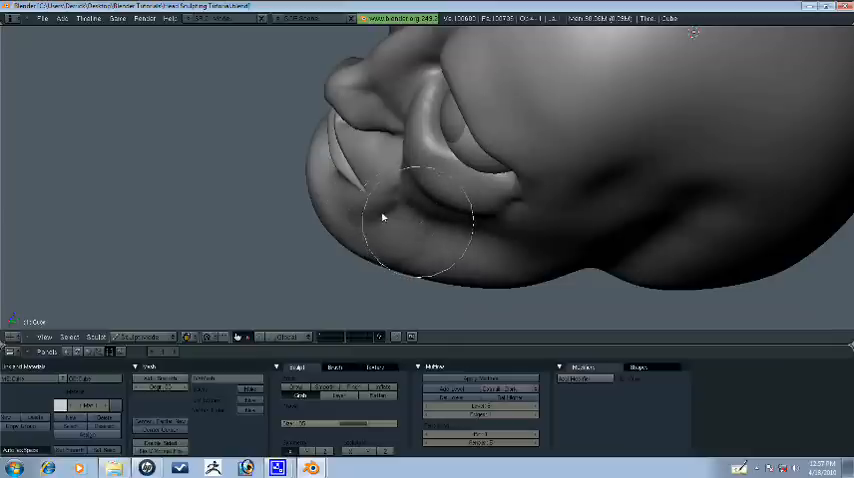
# Step: Inspect the smile lines and mouth corners from side profile and a tilted angle
pyautogui.moveTo(382, 218); pyautogui.dragTo(396, 204)
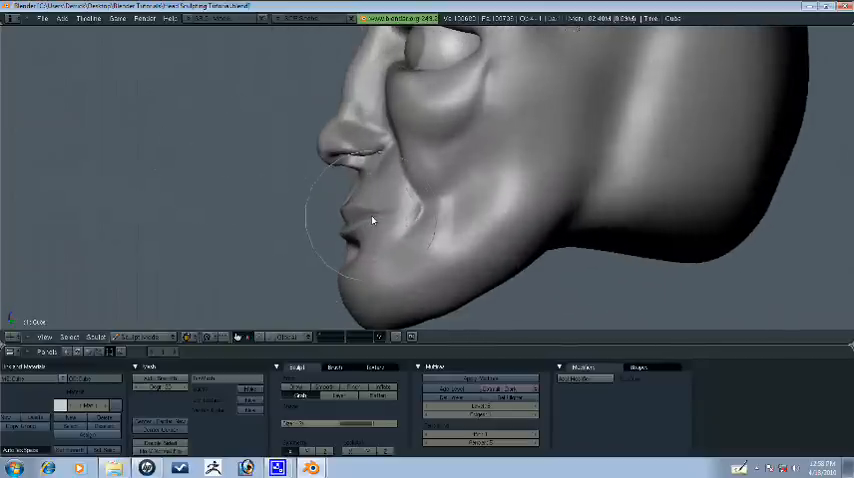
pyautogui.moveTo(372, 220); pyautogui.dragTo(440, 332)
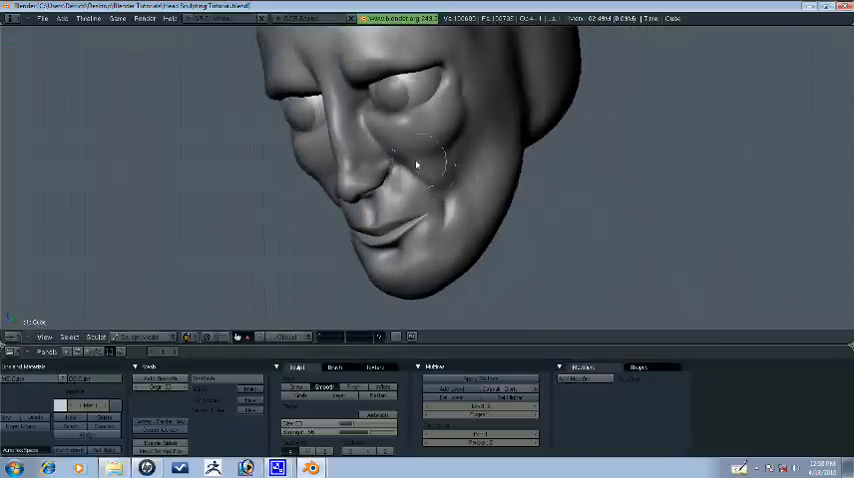
pyautogui.moveTo(418, 164); pyautogui.dragTo(440, 242)
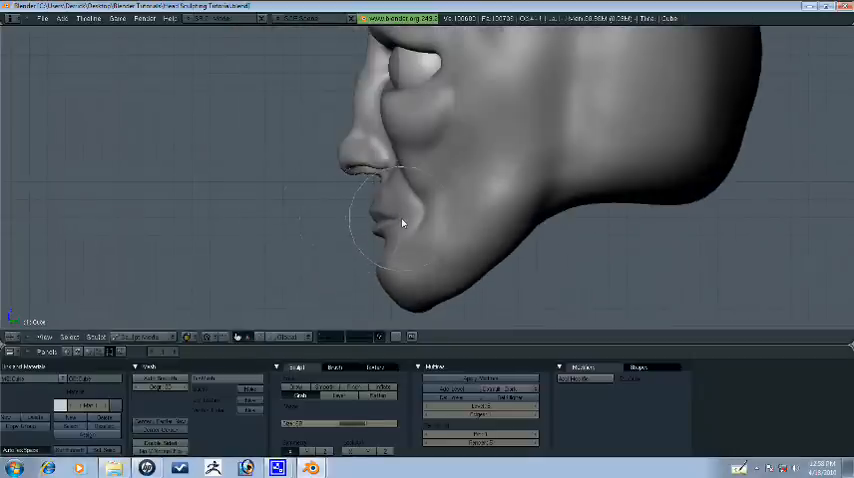
# Step: View the whole head profile, then turn it to a front three-quarter view of the cheek
pyautogui.moveTo(400, 224); pyautogui.dragTo(418, 232)
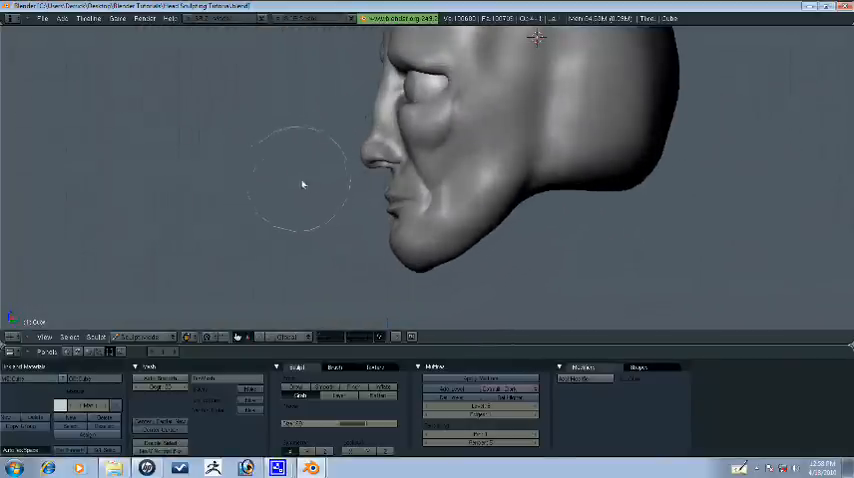
pyautogui.moveTo(304, 184); pyautogui.dragTo(412, 104)
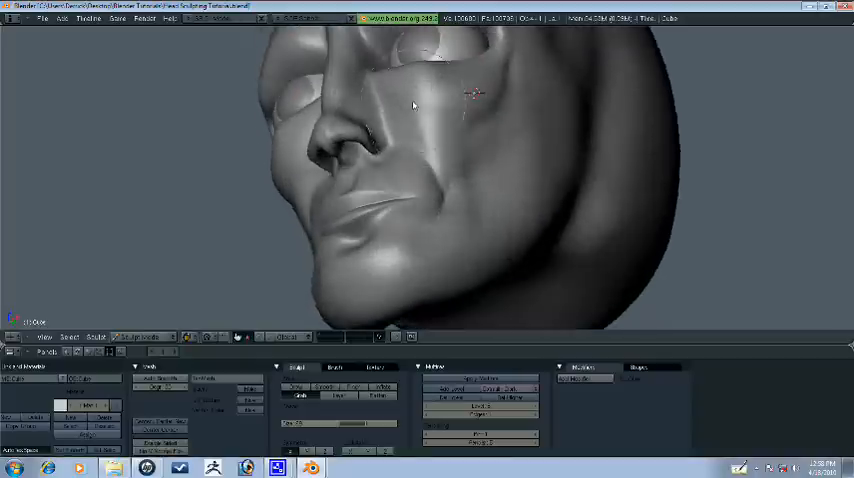